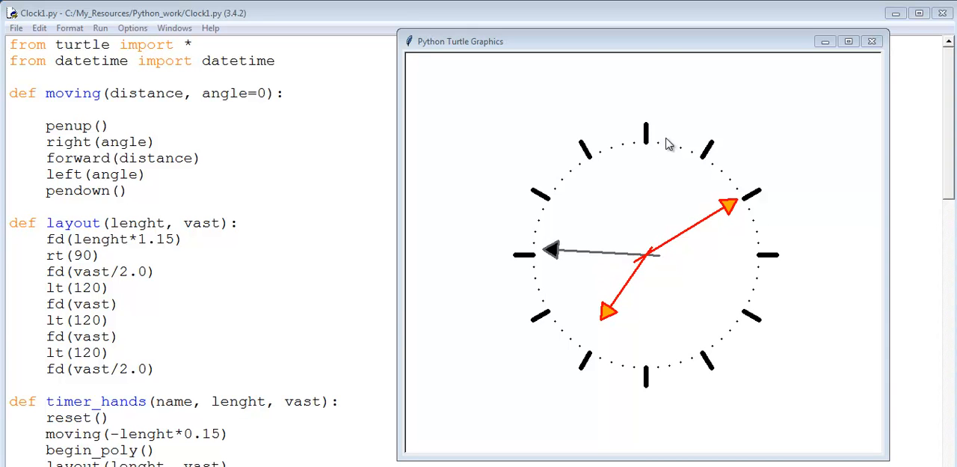
pyautogui.moveTo(451, 70)
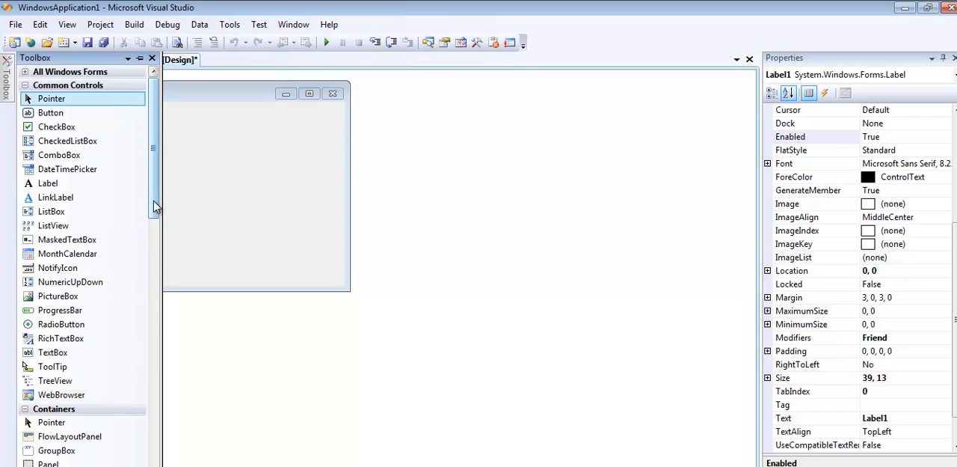
# Step: Scroll Label1's property list down to reach its Font setting
pyautogui.scroll(-3)
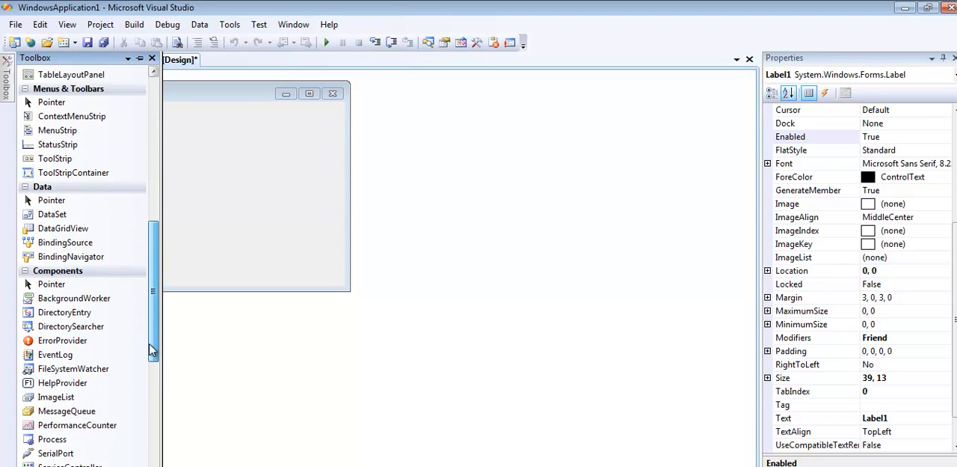
pyautogui.scroll(-3)
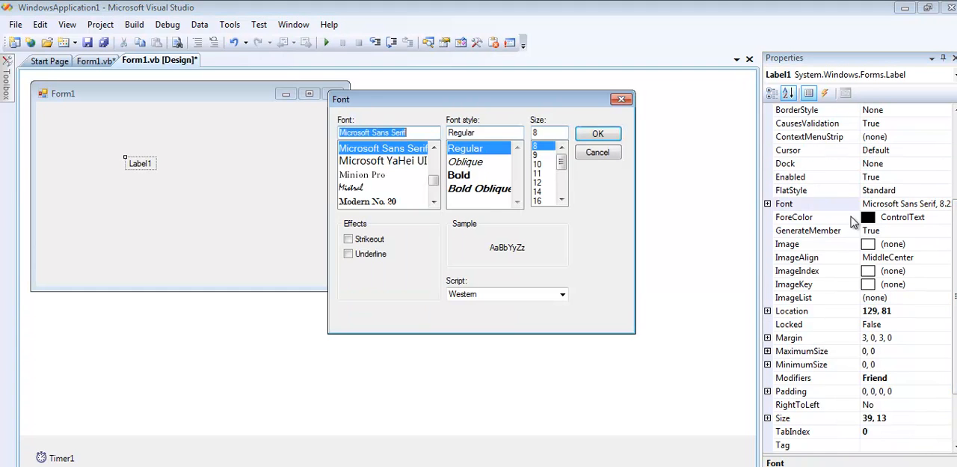
# Step: Make Label1's Microsoft Sans Serif font bold at a larger size
pyautogui.click(459, 174)
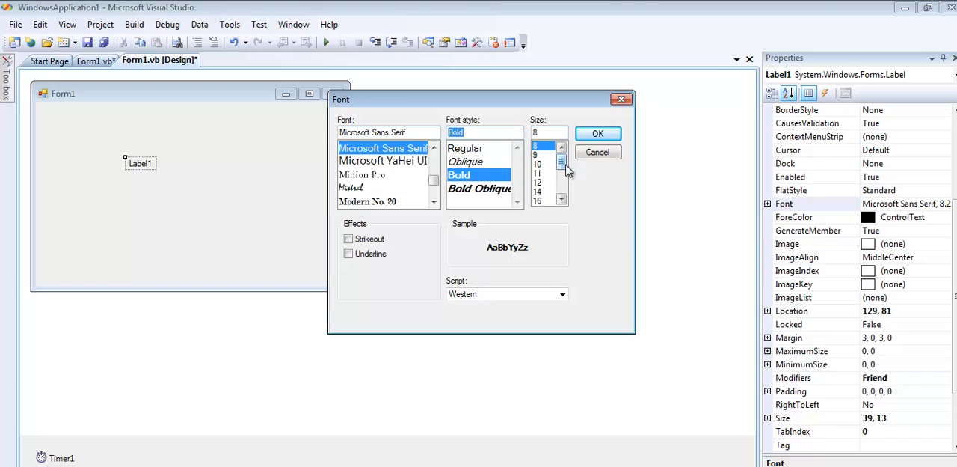
pyautogui.scroll(-3)
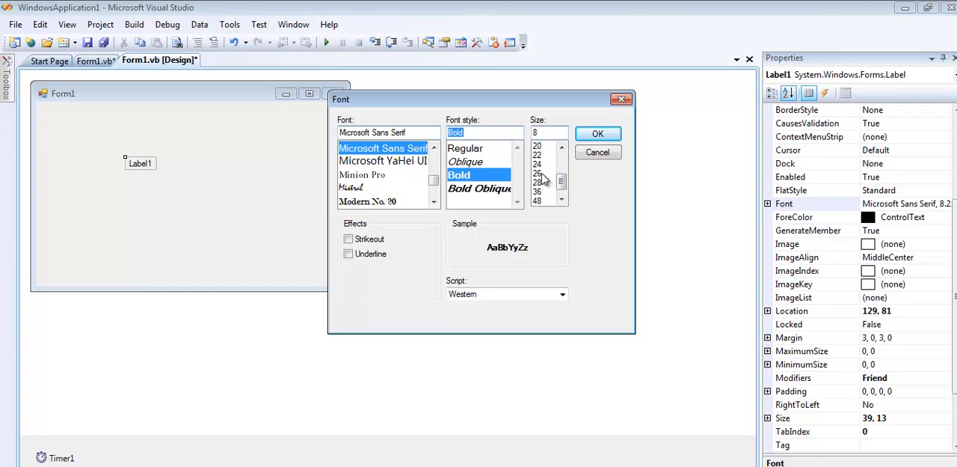
pyautogui.click(598, 133)
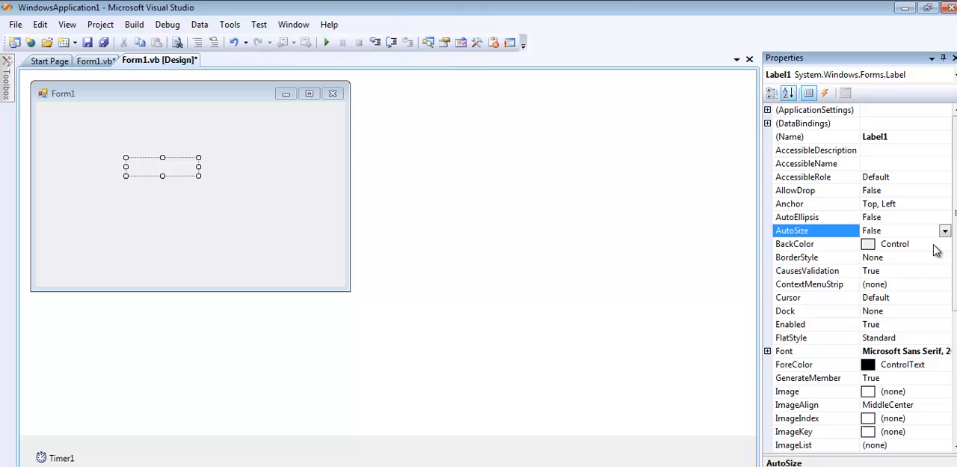
pyautogui.moveTo(926, 262)
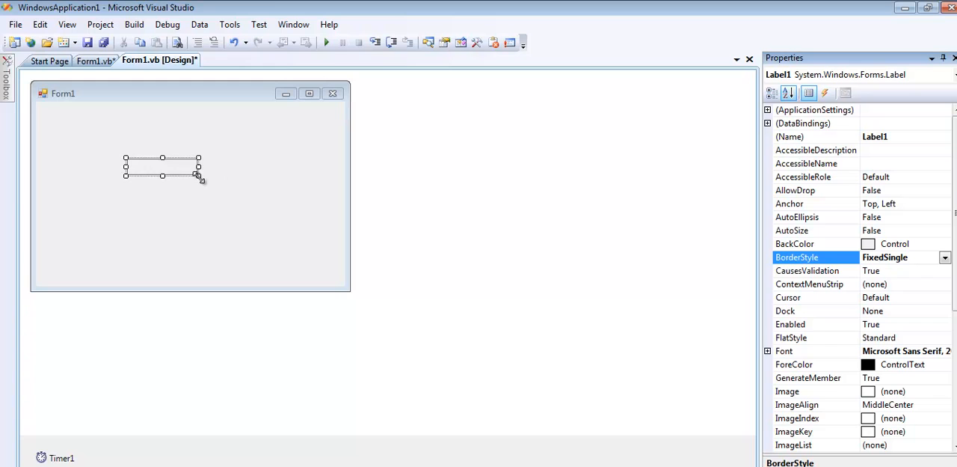
# Step: Enlarge the bordered Label1 box, set Timer1's Interval to 1, and open its Tick handler
pyautogui.moveTo(197, 174); pyautogui.dragTo(274, 196)
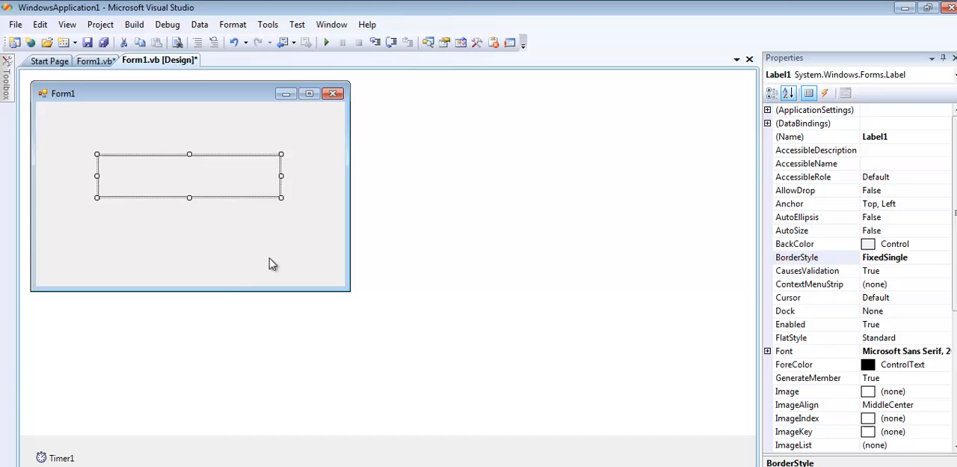
pyautogui.click(61, 457)
pyautogui.write('1')
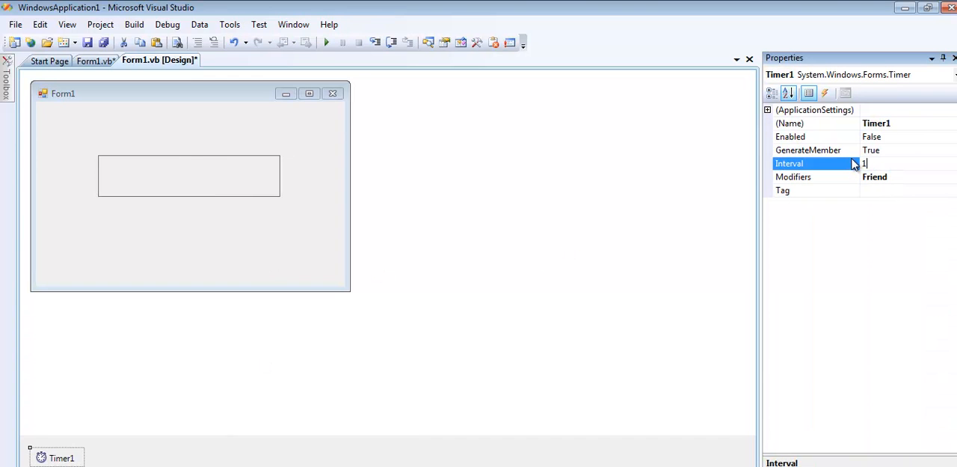
pyautogui.click(790, 136)
pyautogui.write('la')
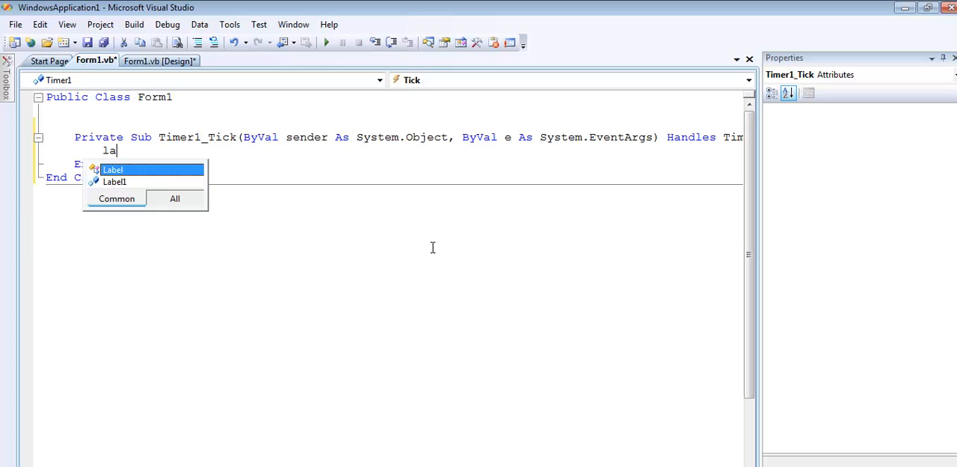
# Step: Type 'Label1.Text = time' into the Timer1_Tick handler
pyautogui.write('bel1.Text')
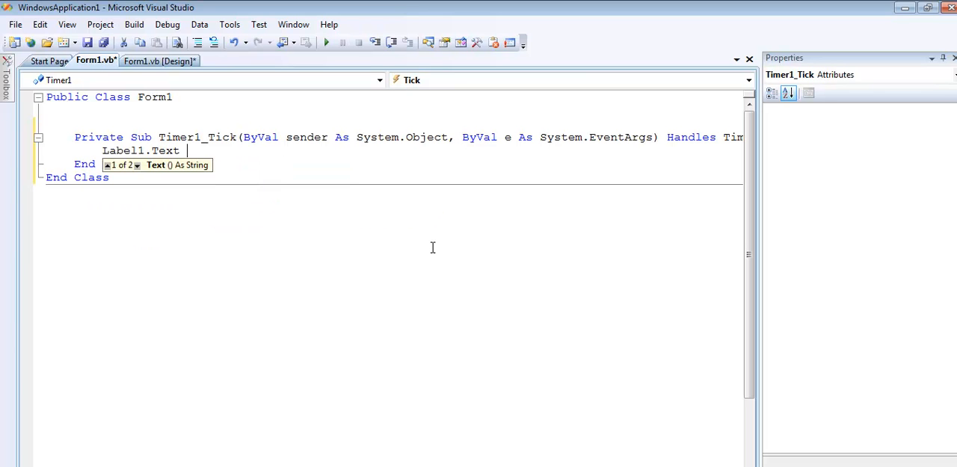
pyautogui.write('= time')
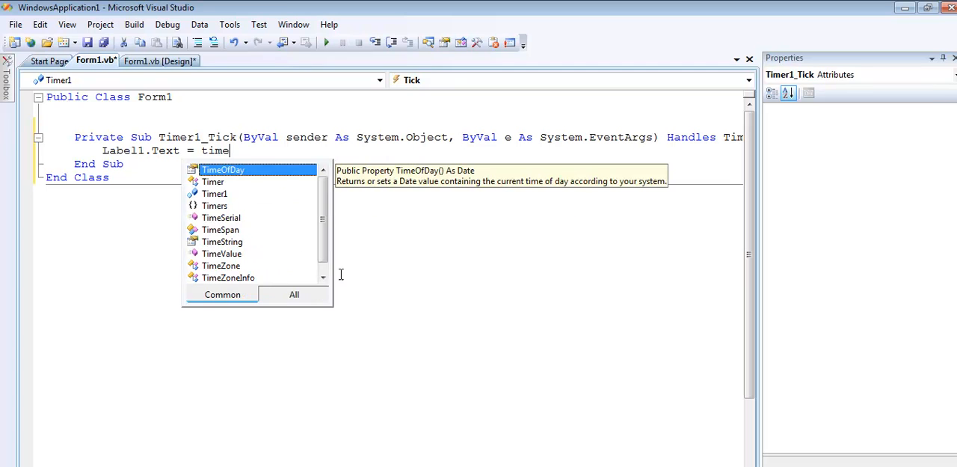
pyautogui.moveTo(240, 177)
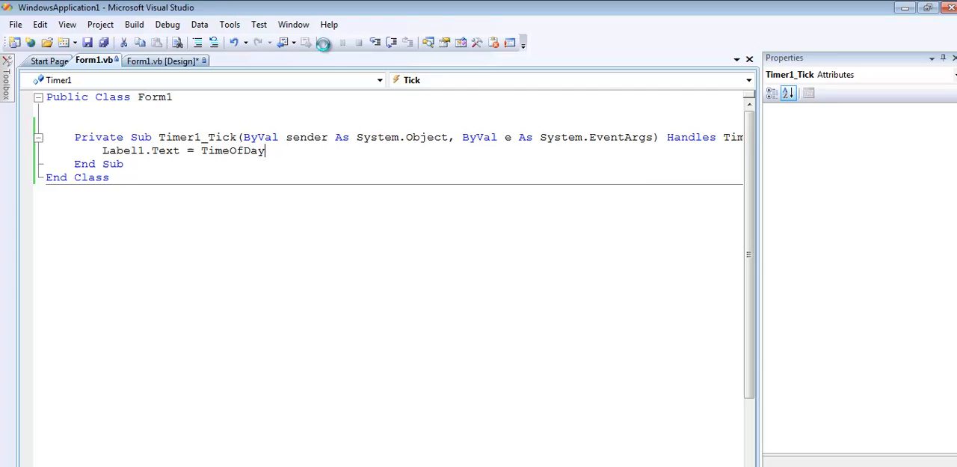
# Step: Run the Visual Basic digital clock project to compare with the turtle clock
pyautogui.click(324, 41)
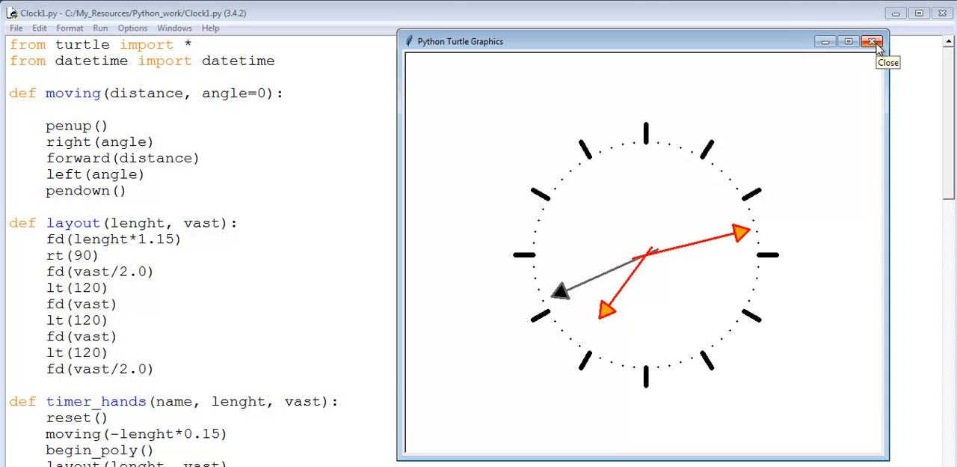
# Step: Close the turtle clock window and scroll down through Clock1.py's settings, tick and main functions
pyautogui.click(872, 41)
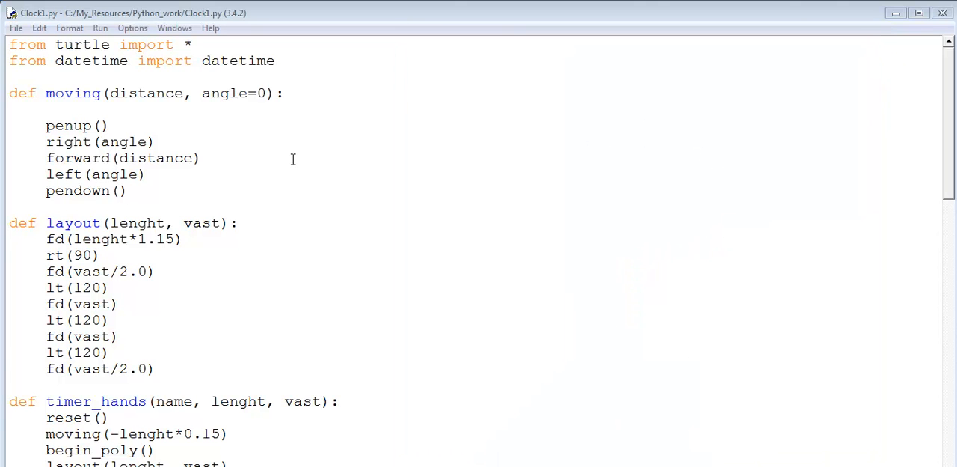
pyautogui.moveTo(161, 75)
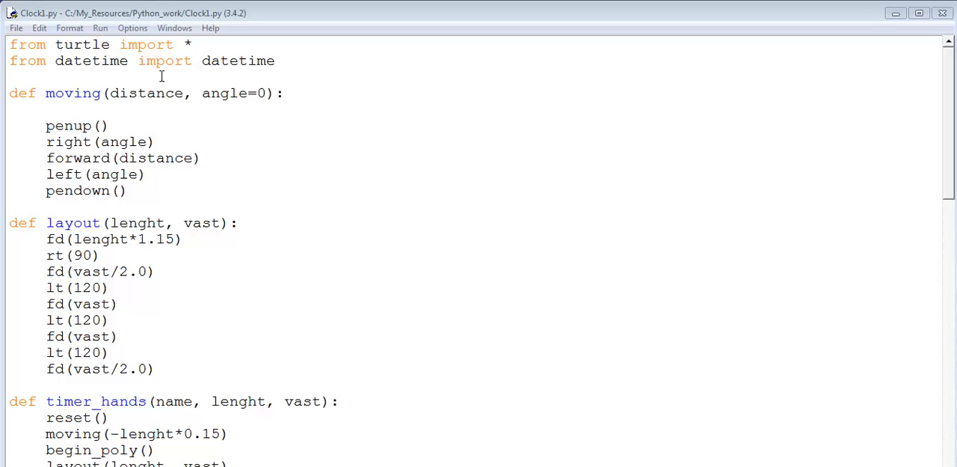
pyautogui.moveTo(232, 103)
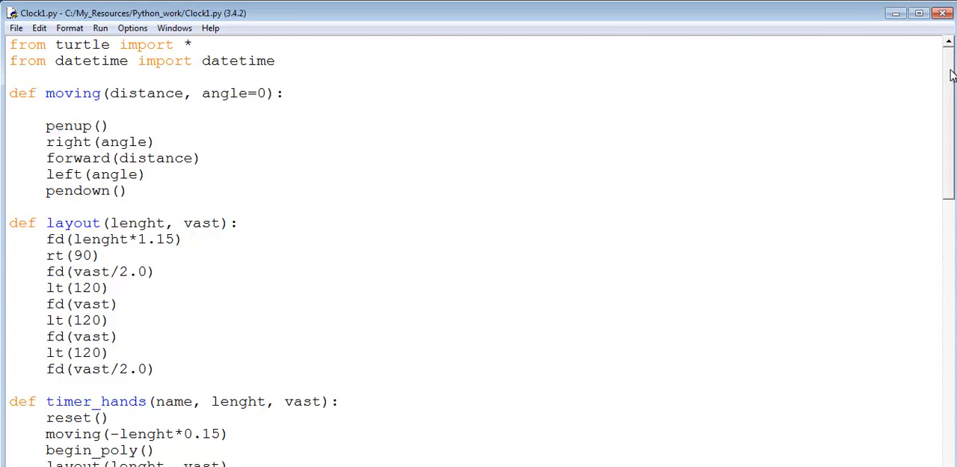
pyautogui.scroll(-3)
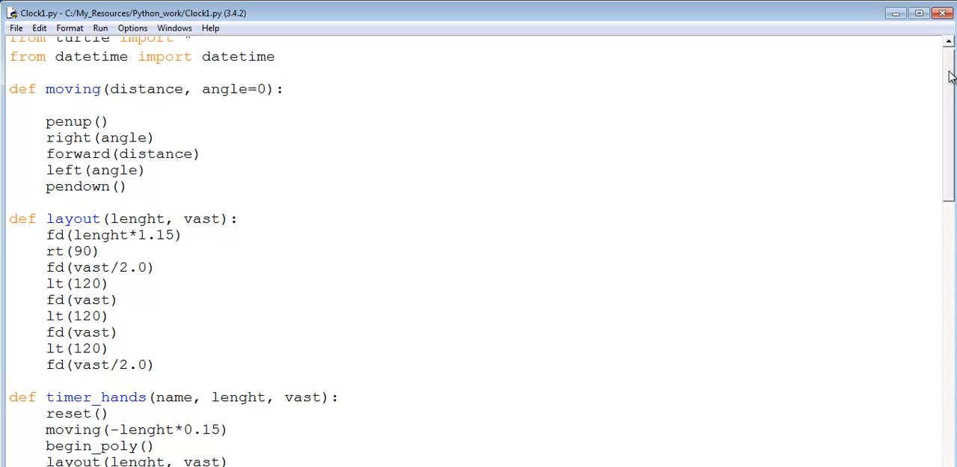
pyautogui.scroll(3)
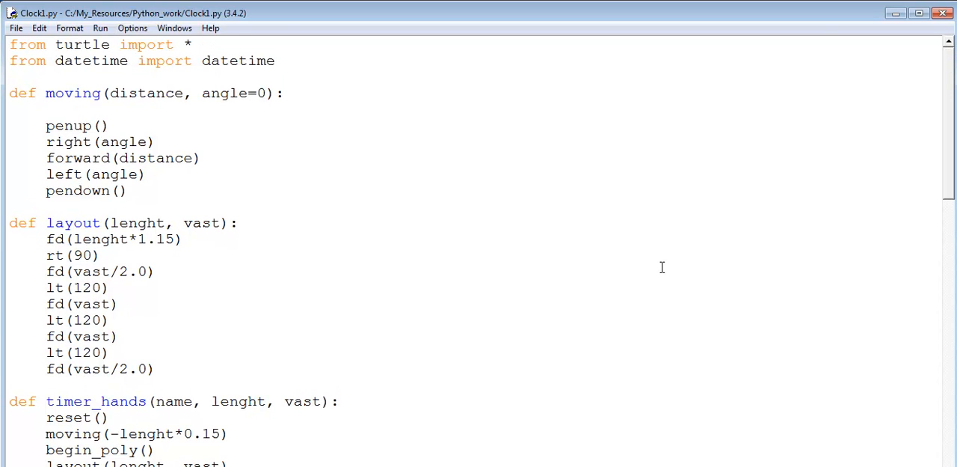
pyautogui.scroll(-3)
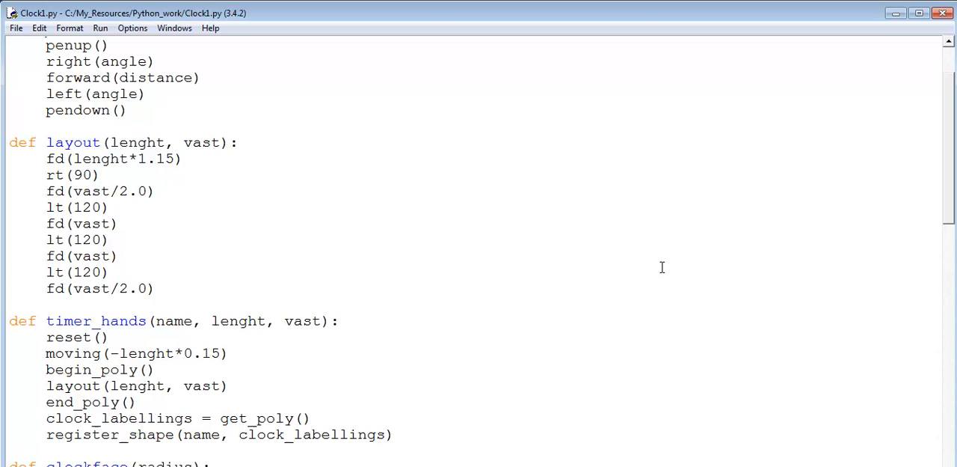
pyautogui.scroll(-3)
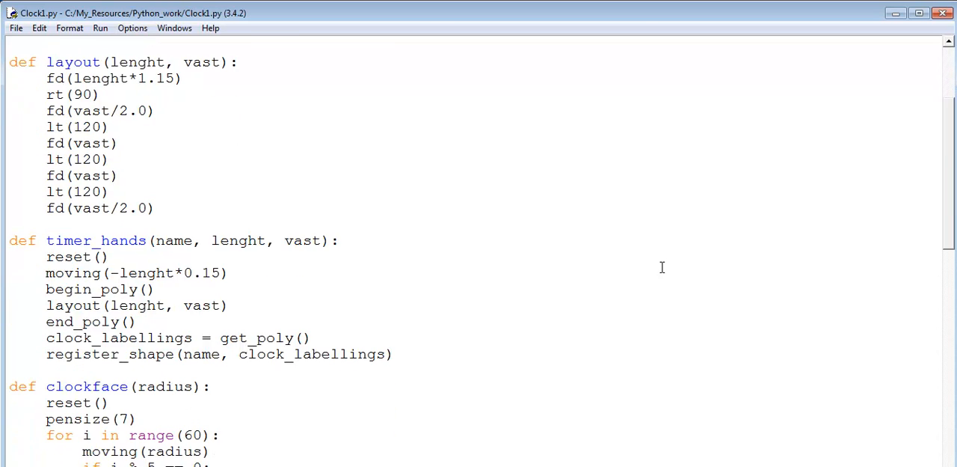
pyautogui.scroll(-3)
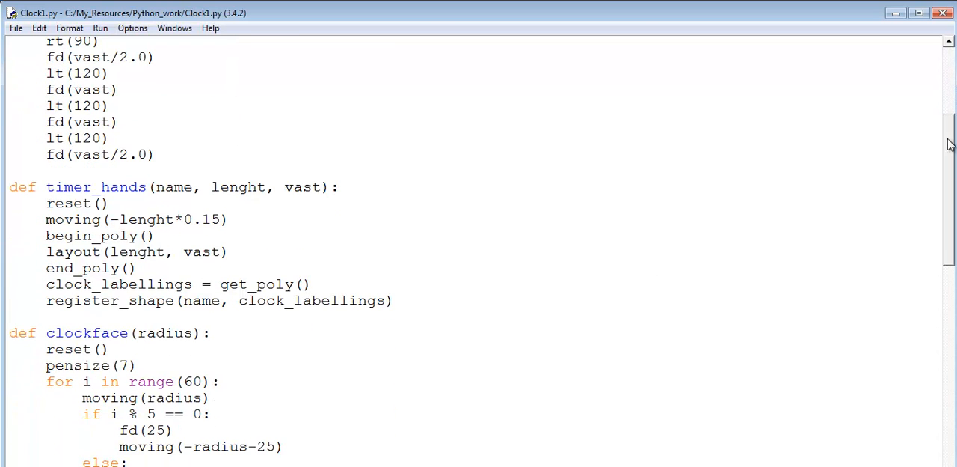
pyautogui.scroll(-3)
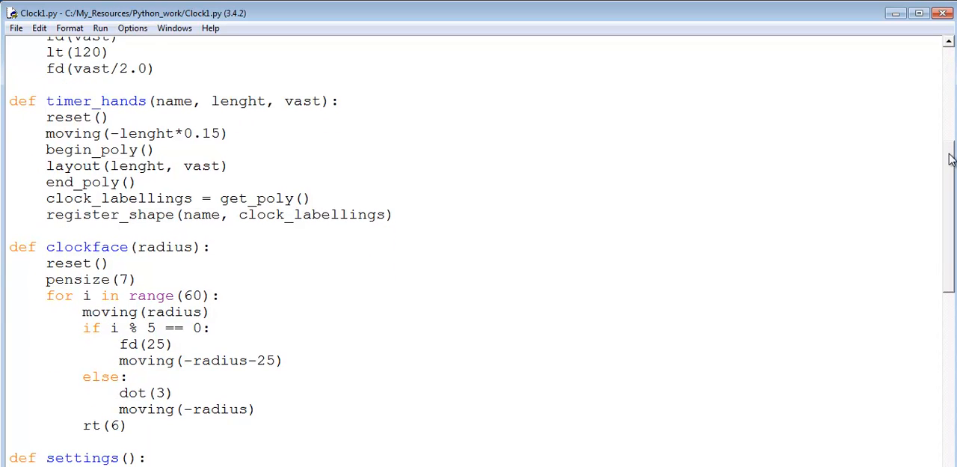
pyautogui.scroll(-3)
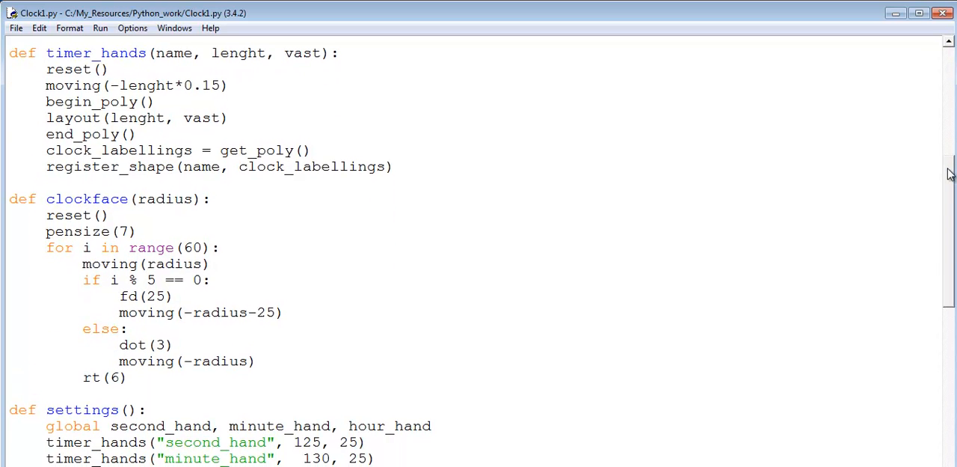
pyautogui.scroll(-3)
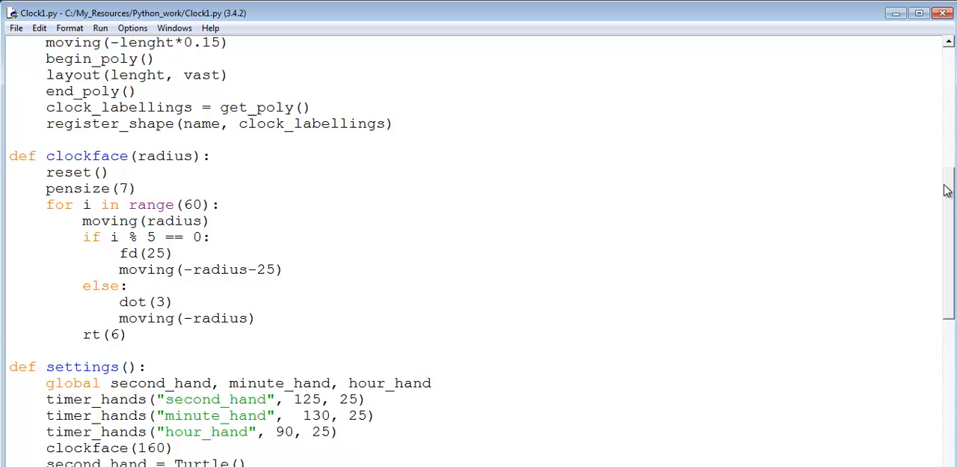
pyautogui.scroll(-3)
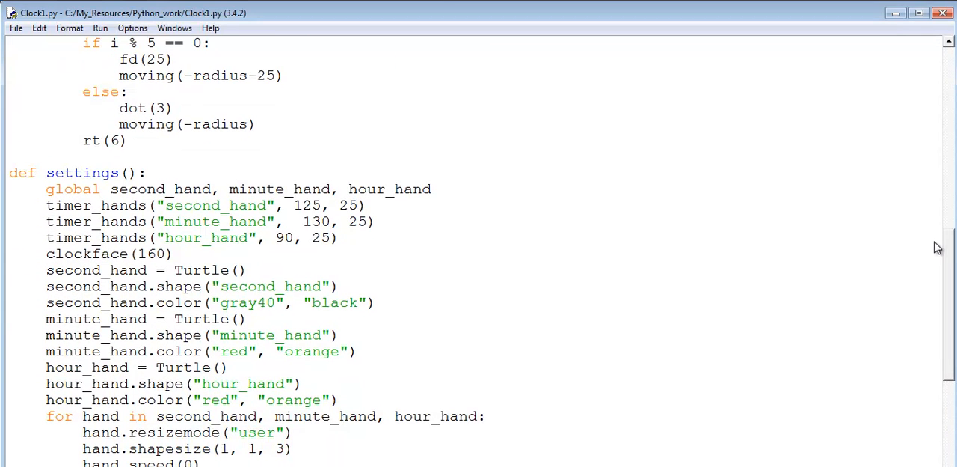
pyautogui.scroll(3)
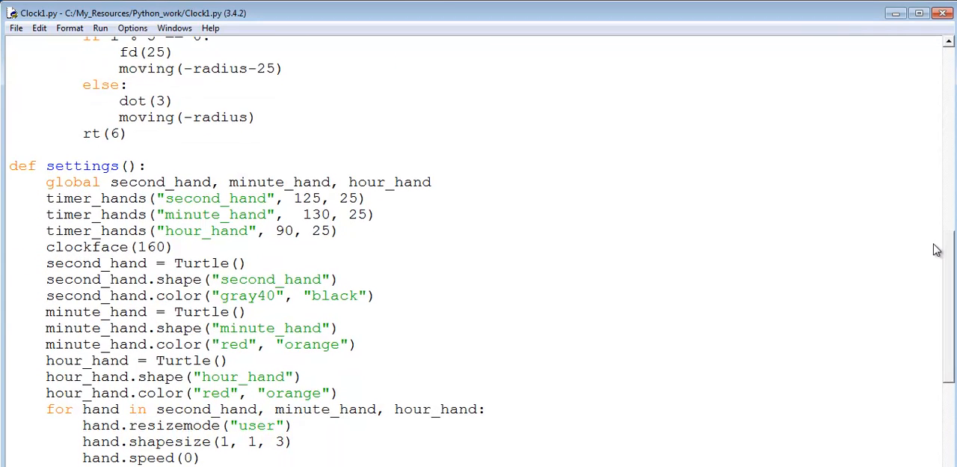
pyautogui.scroll(-3)
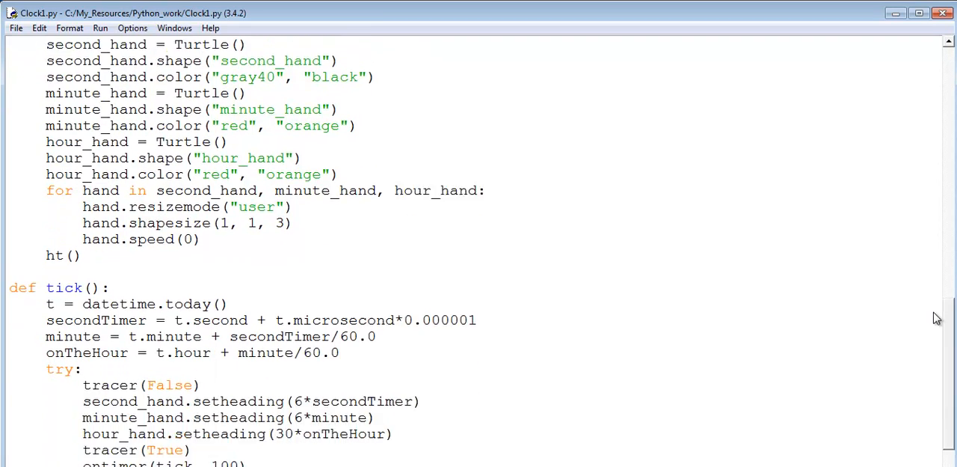
pyautogui.scroll(-3)
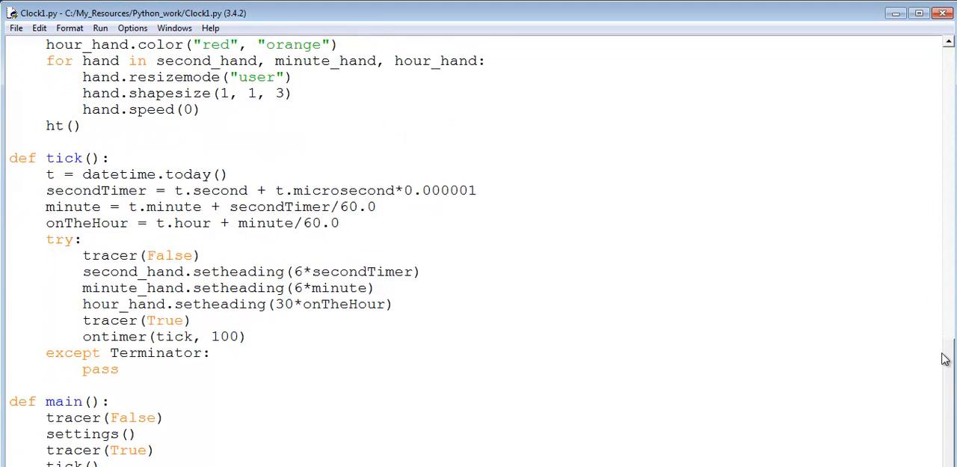
pyautogui.scroll(-3)
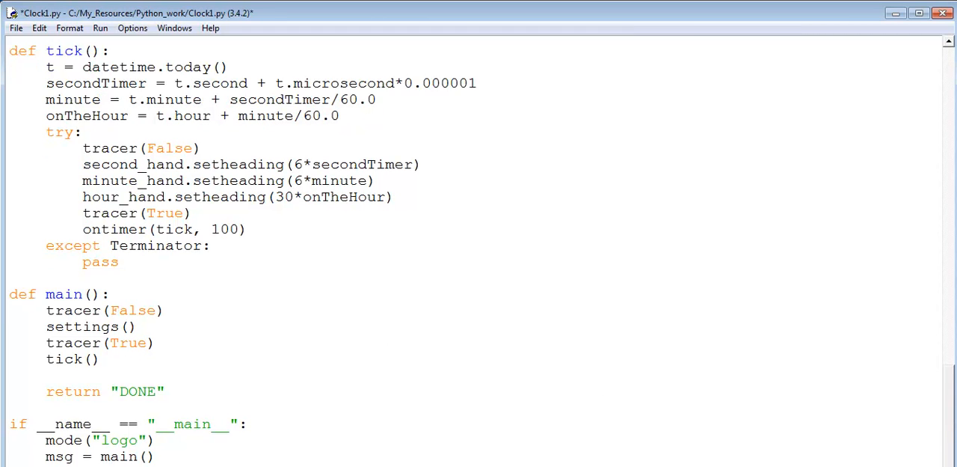
pyautogui.scroll(-3)
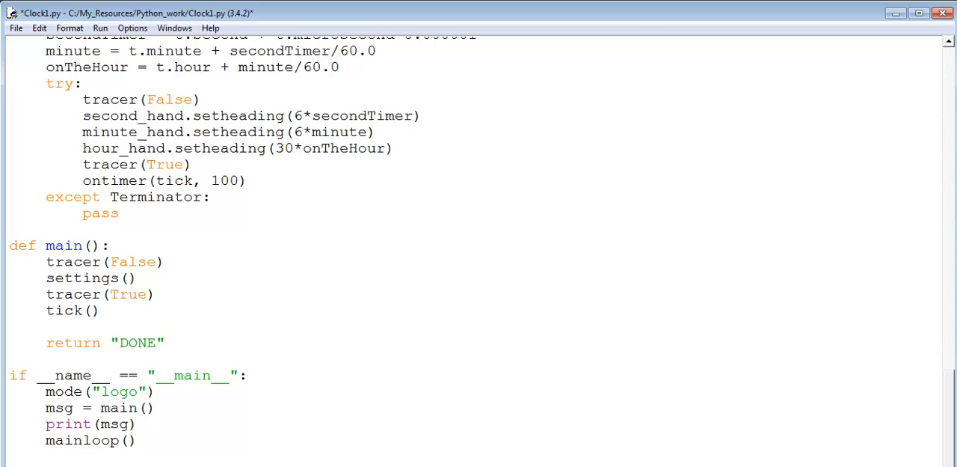
# Step: Scroll Clock1.py back up to the top of the source
pyautogui.scroll(3)
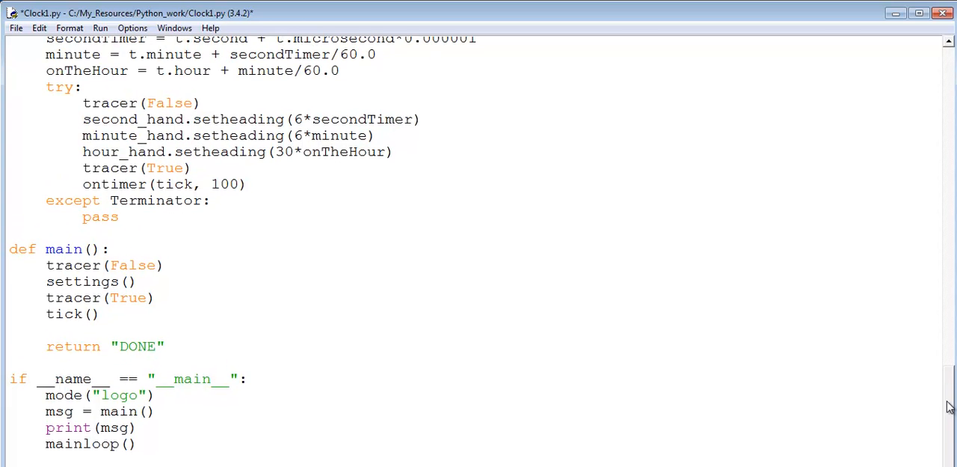
pyautogui.scroll(3)
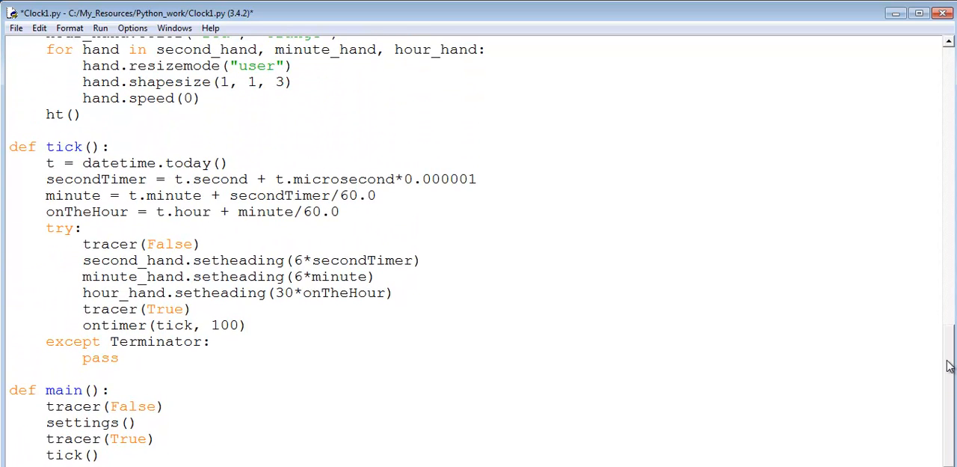
pyautogui.scroll(3)
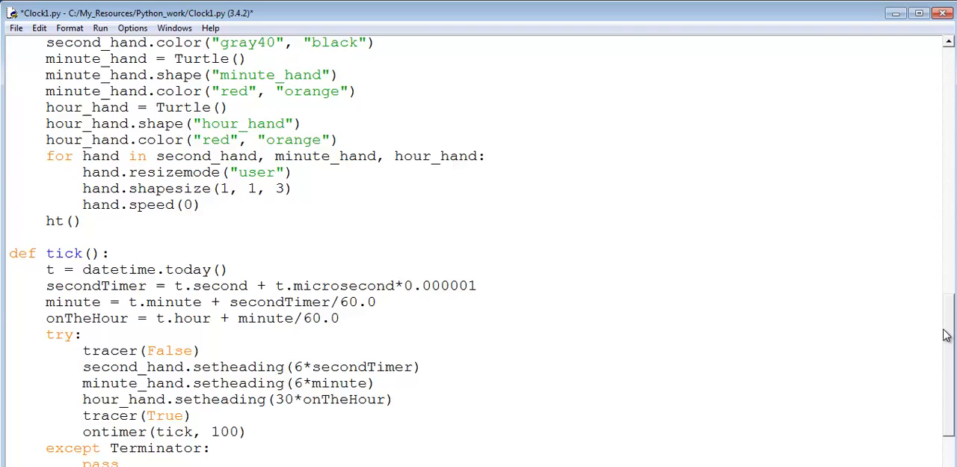
pyautogui.scroll(3)
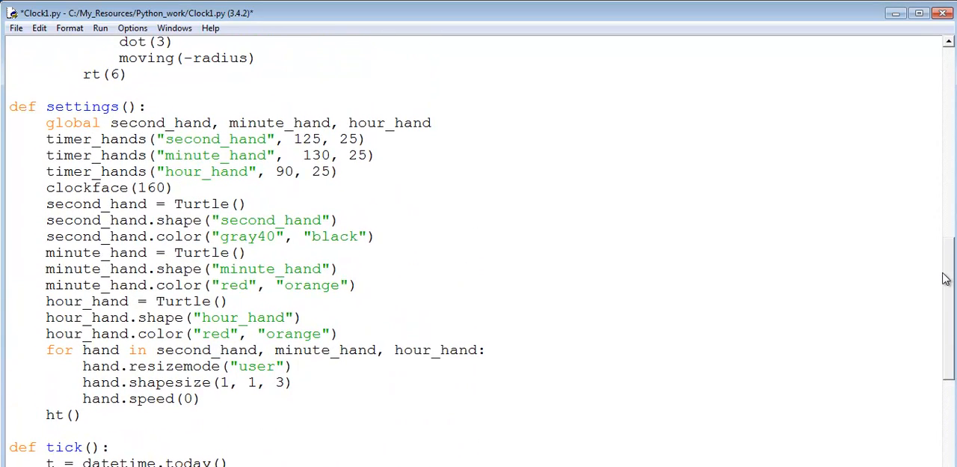
pyautogui.scroll(3)
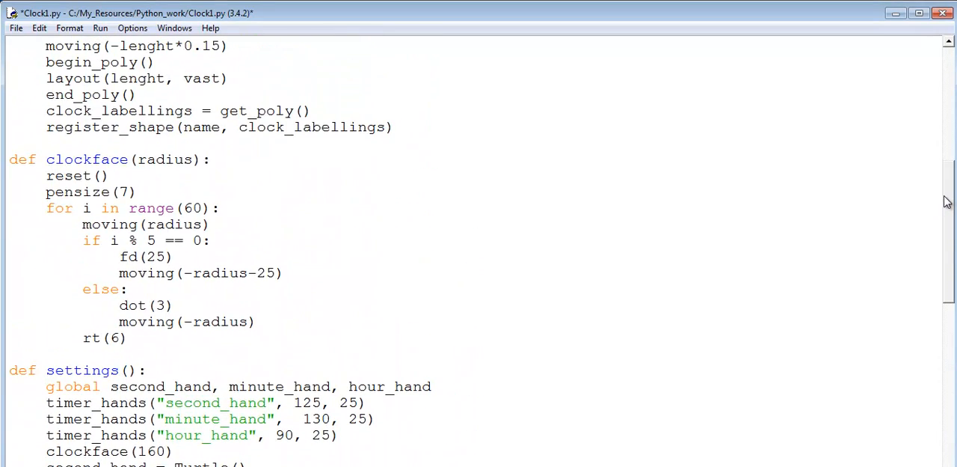
pyautogui.scroll(3)
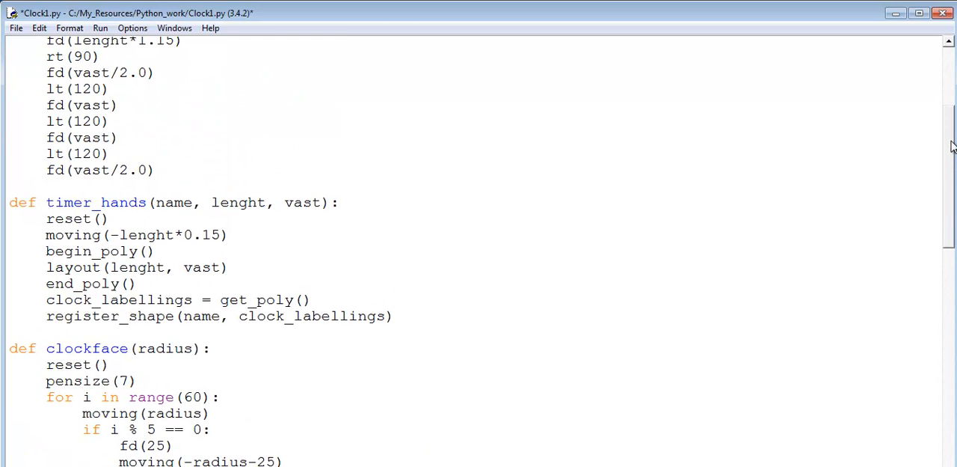
pyautogui.scroll(3)
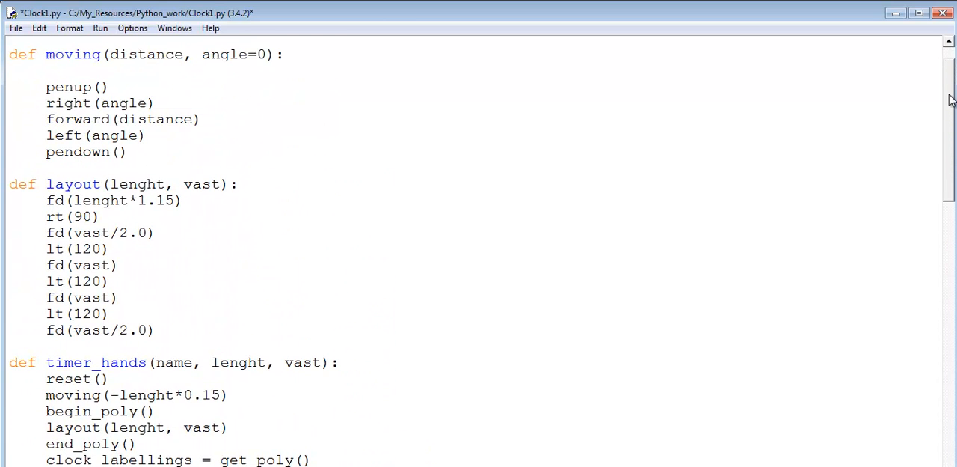
pyautogui.scroll(3)
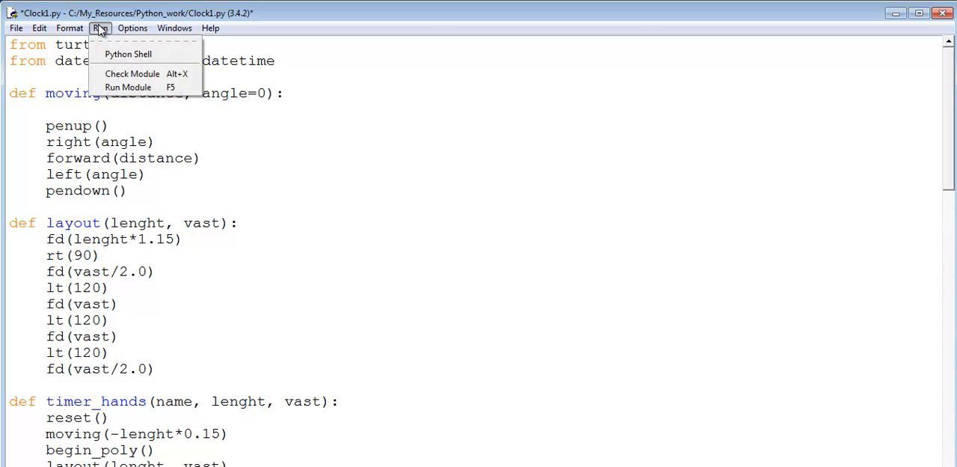
# Step: Save and run Clock1.py, place its analog clock beside Form1, then minimize it
pyautogui.click(128, 86)
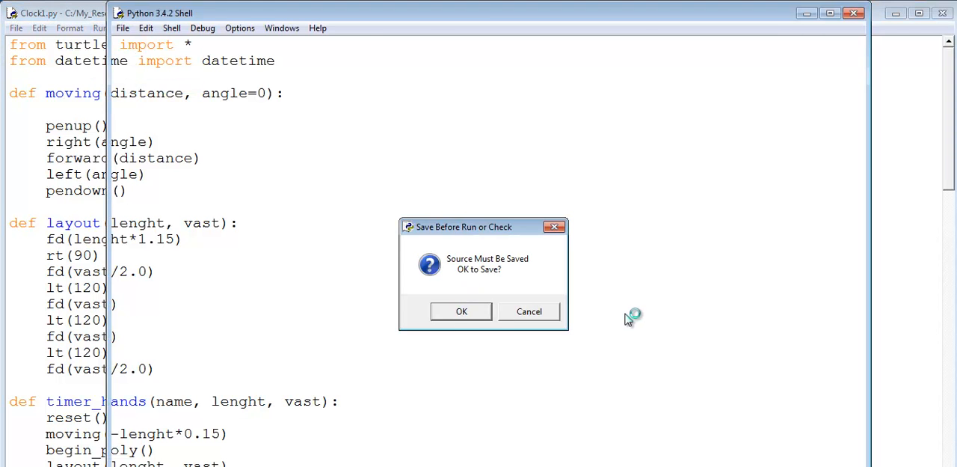
pyautogui.click(461, 311)
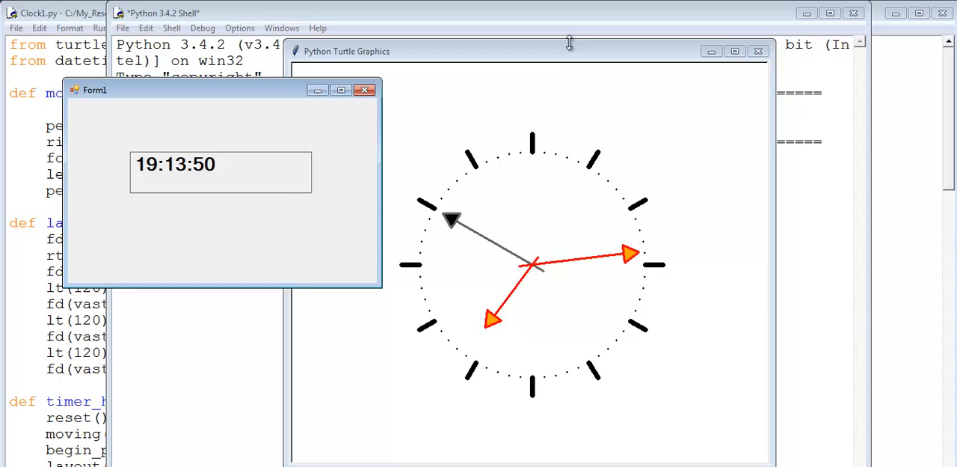
pyautogui.moveTo(523, 51); pyautogui.dragTo(604, 45)
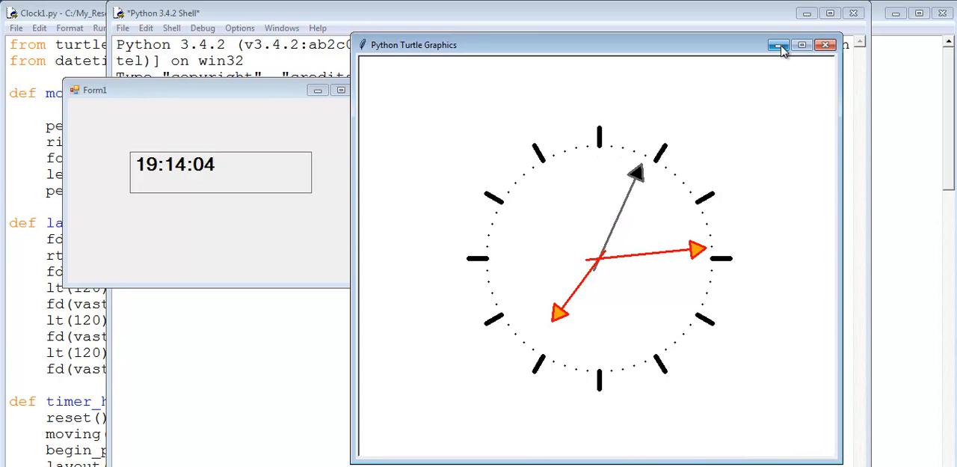
pyautogui.click(778, 45)
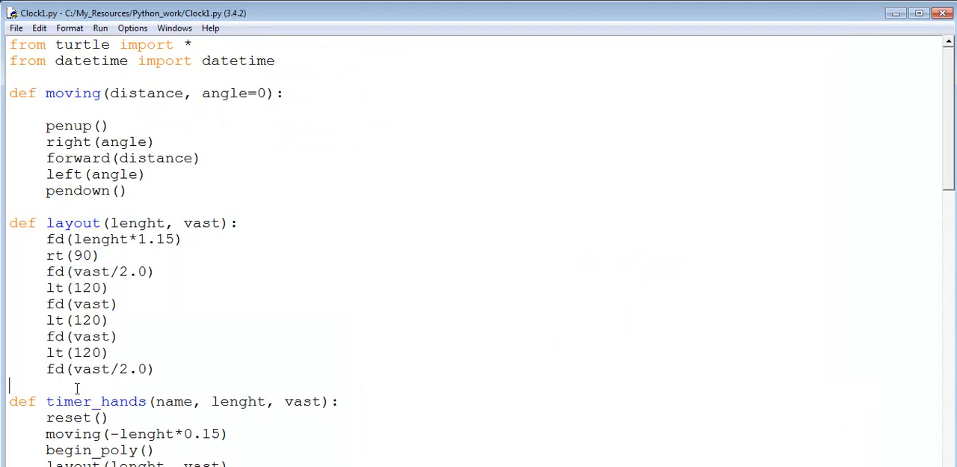
pyautogui.moveTo(951, 109)
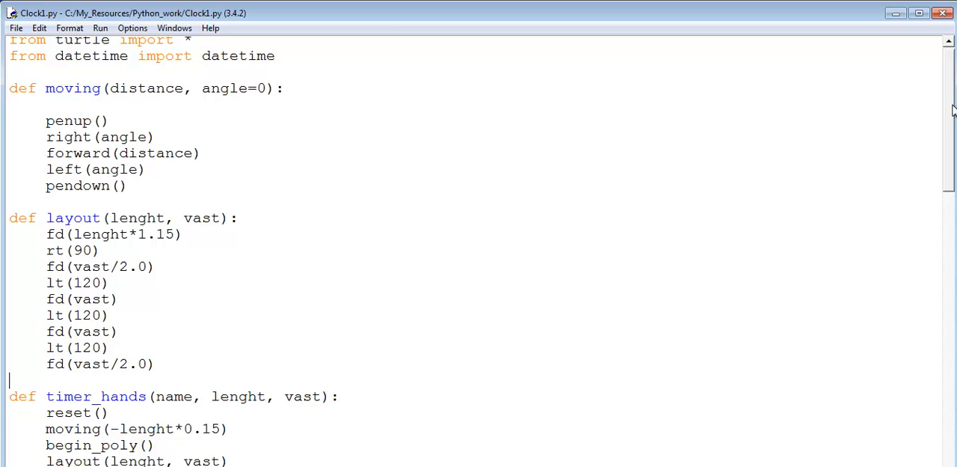
# Step: Review the code, then rerun Clock1.py so the shell prints DONE and the clock shows
pyautogui.scroll(-3)
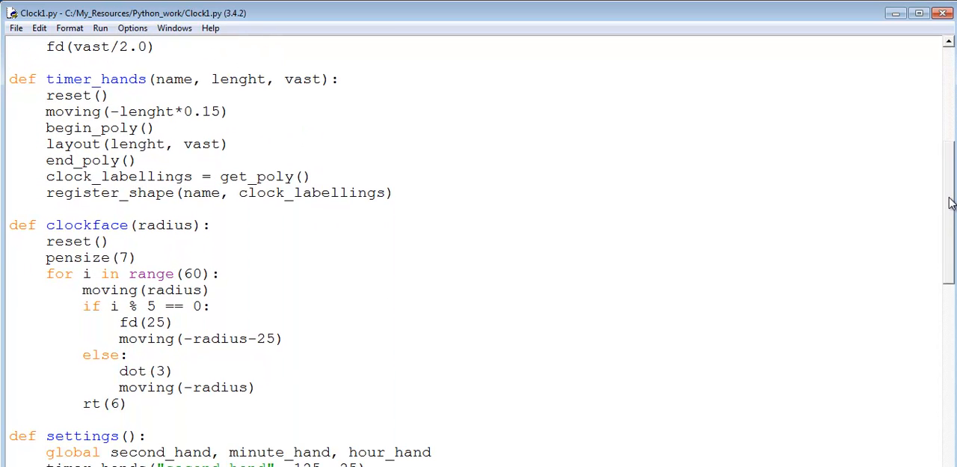
pyautogui.scroll(-3)
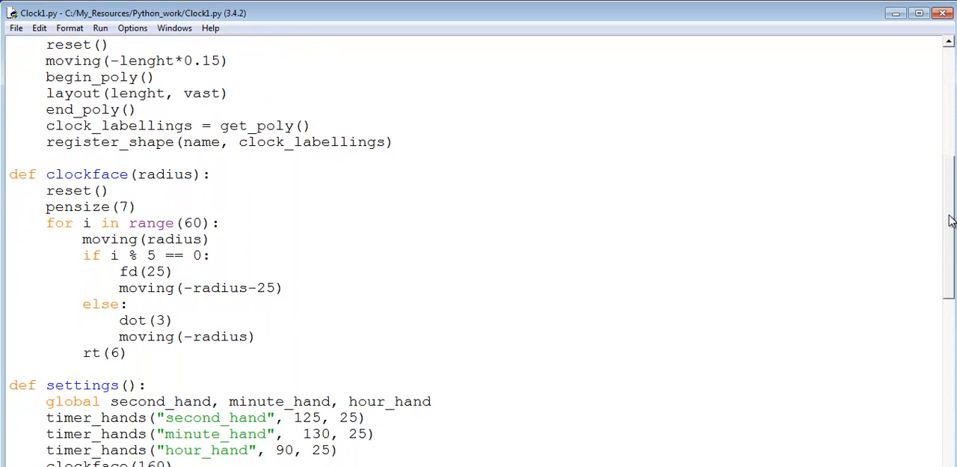
pyautogui.scroll(-3)
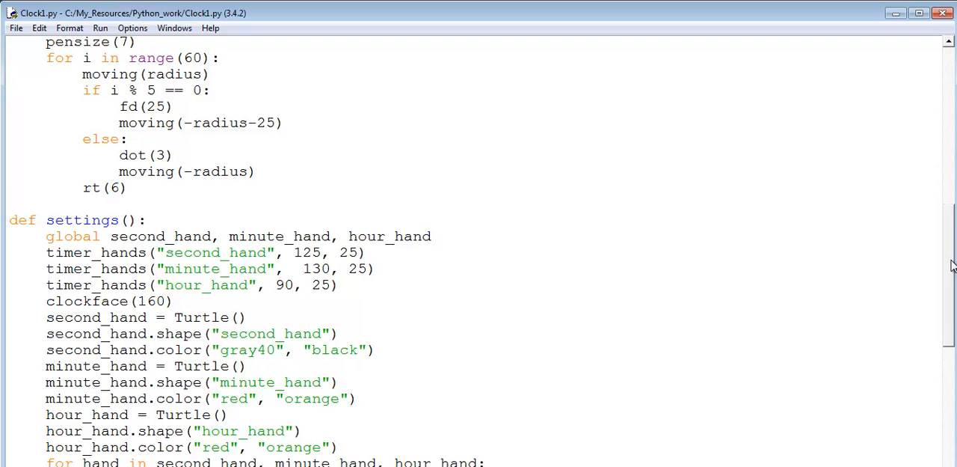
pyautogui.scroll(-3)
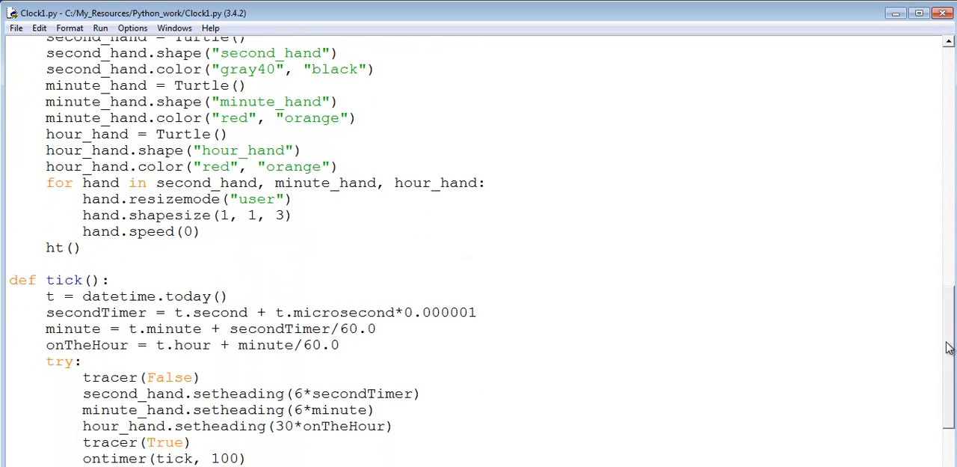
pyautogui.scroll(-3)
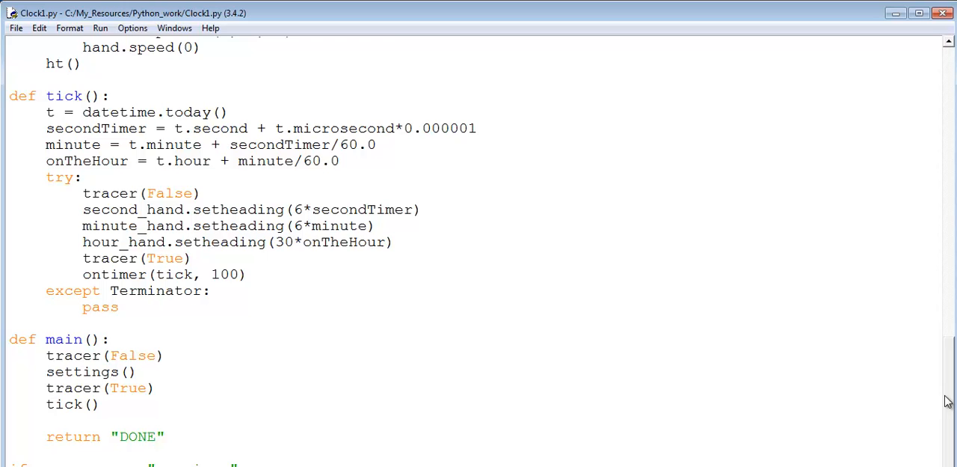
pyautogui.scroll(-3)
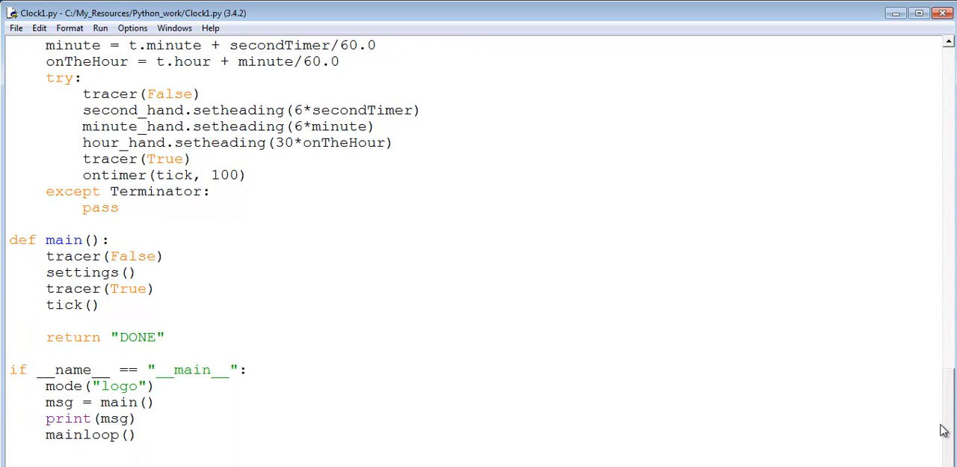
pyautogui.scroll(3)
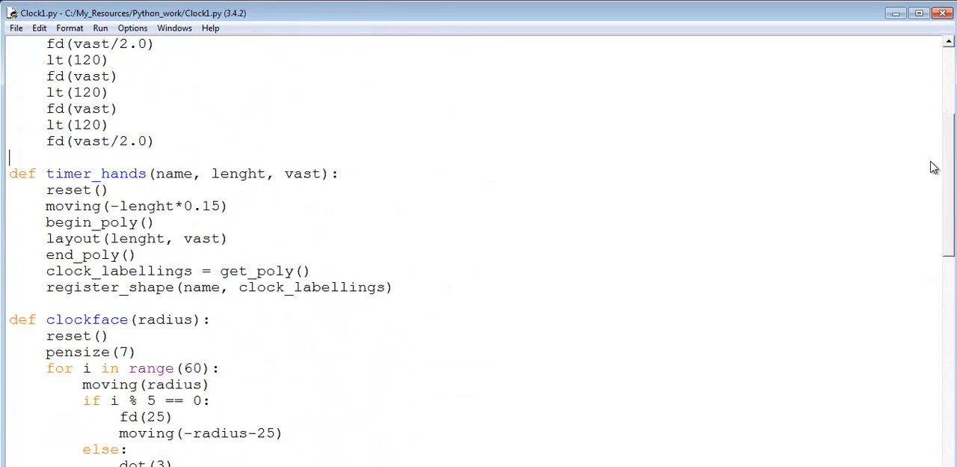
pyautogui.click(99, 28)
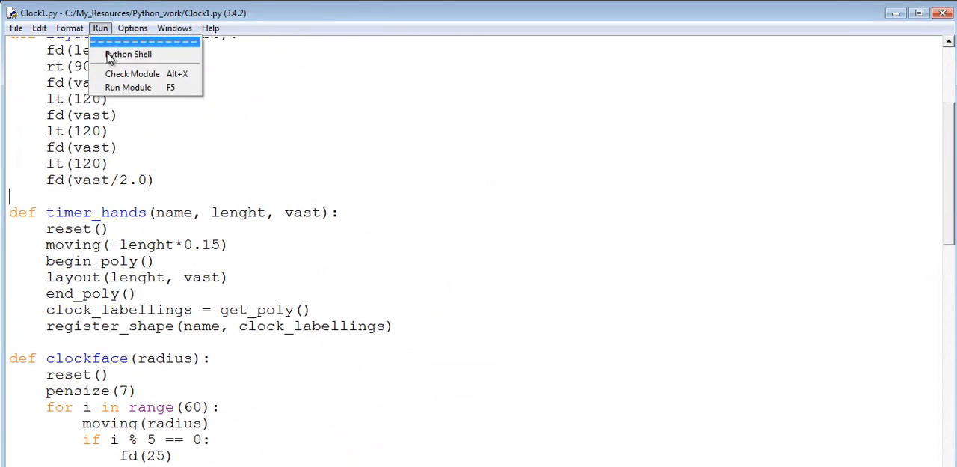
pyautogui.click(128, 86)
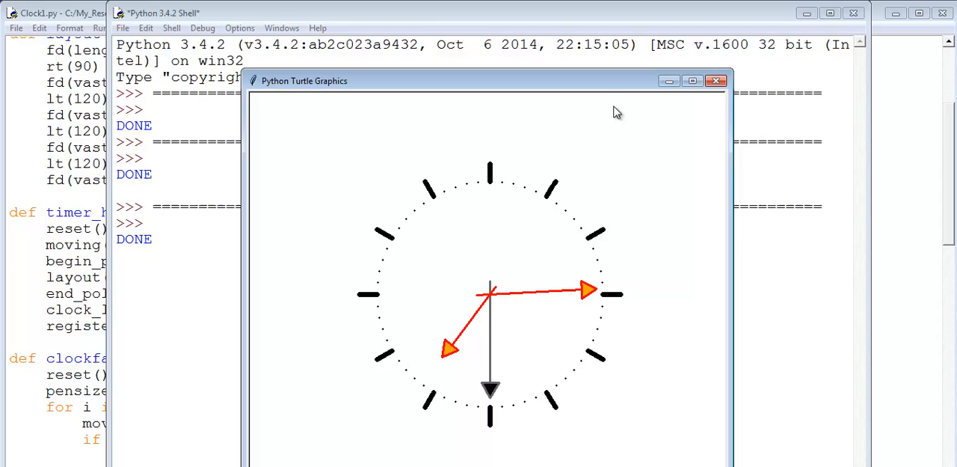